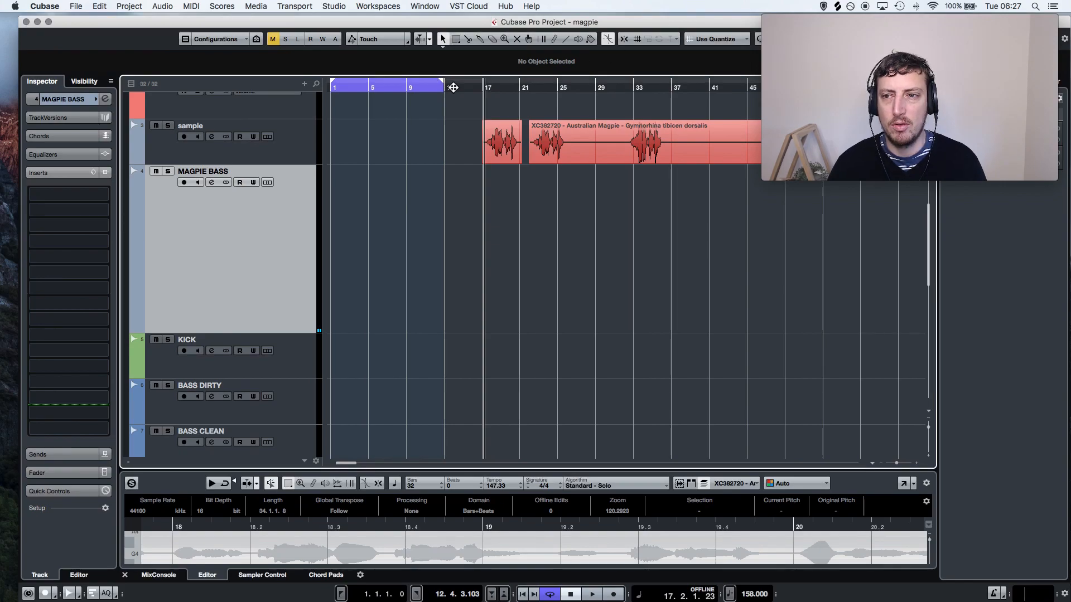
Audition the magpie slice and apply a Pitch Shift process with Transpose -12 semitones
{"action": "left_click", "coordinate": [593, 594]}
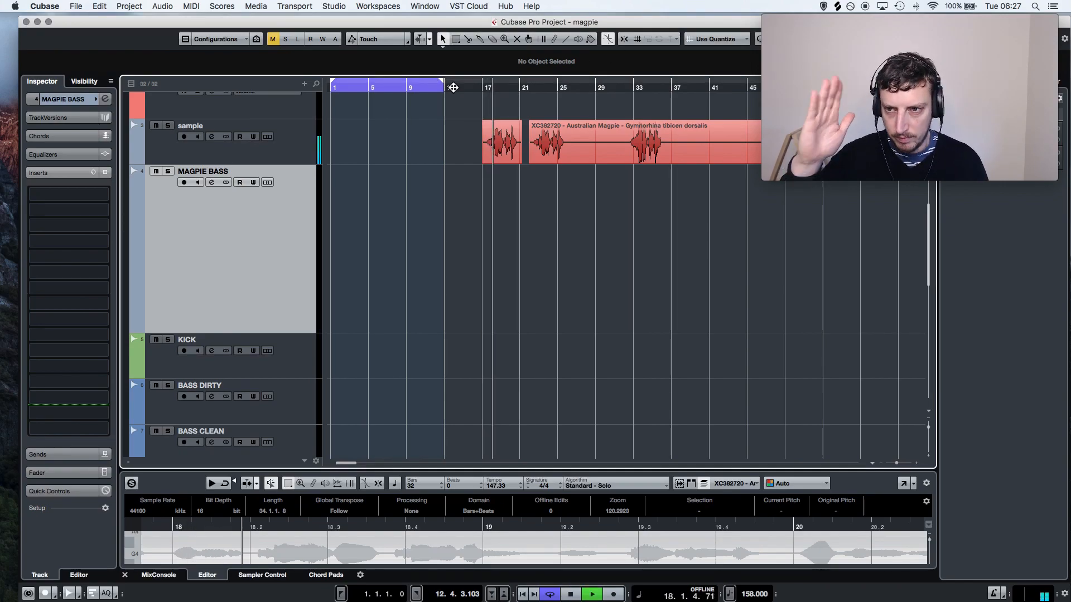
{"action": "left_click", "coordinate": [161, 6]}
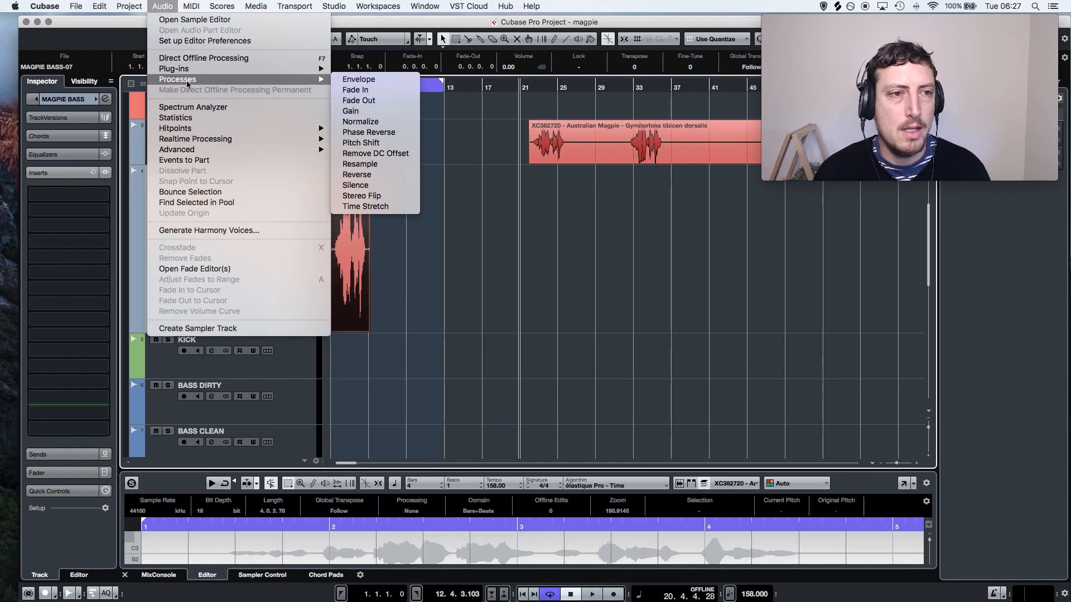
{"action": "left_click", "coordinate": [360, 143]}
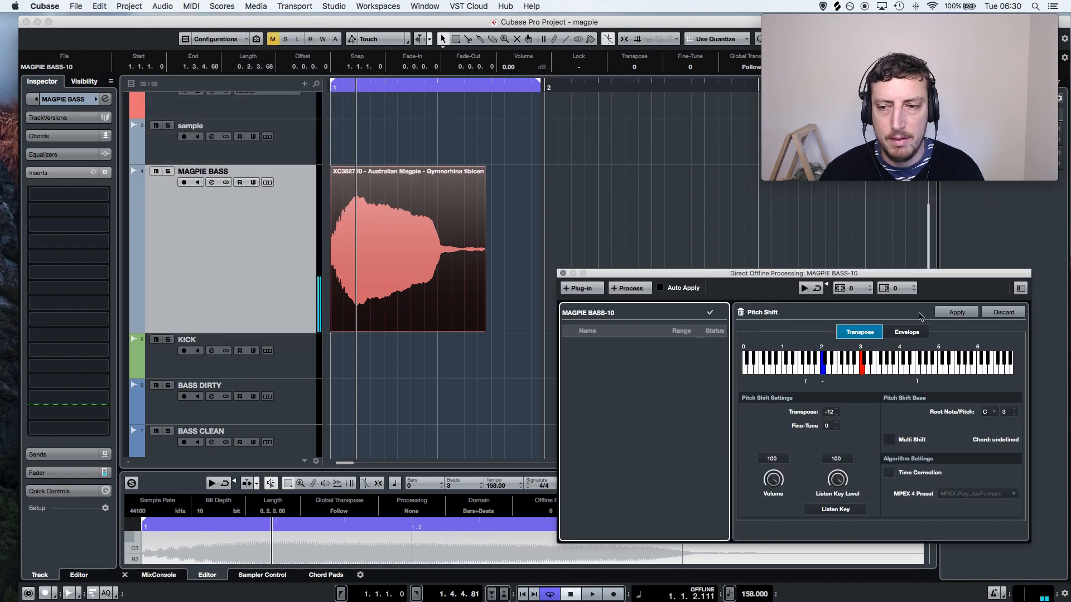
Duplicate MAGPIE BASS and rename the copy MAGPIE SUB
{"action": "left_click", "coordinate": [956, 312]}
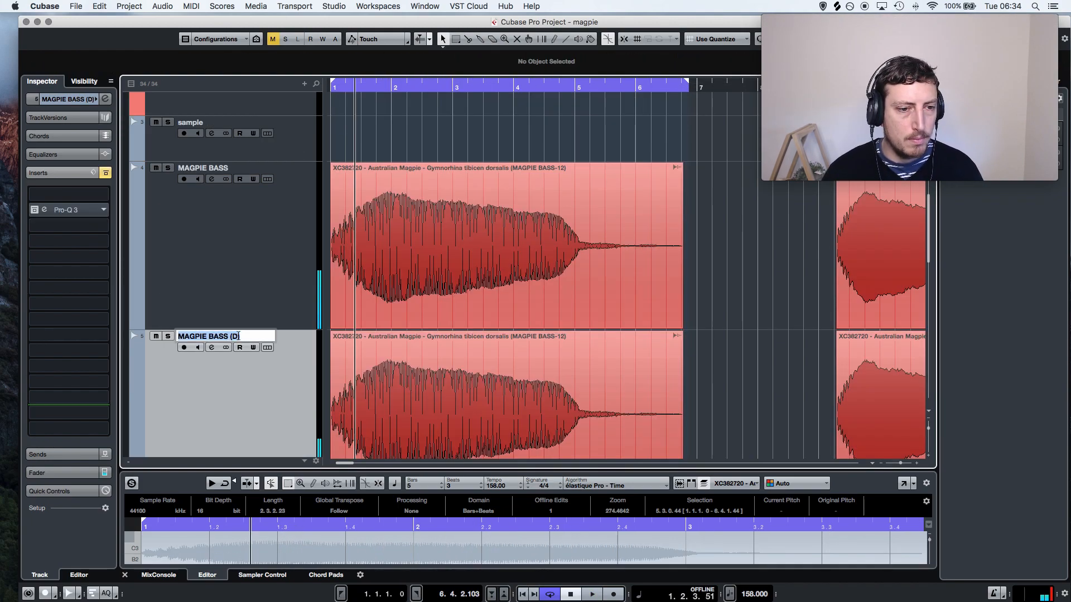
{"action": "type", "text": "MAGPIE SU"}
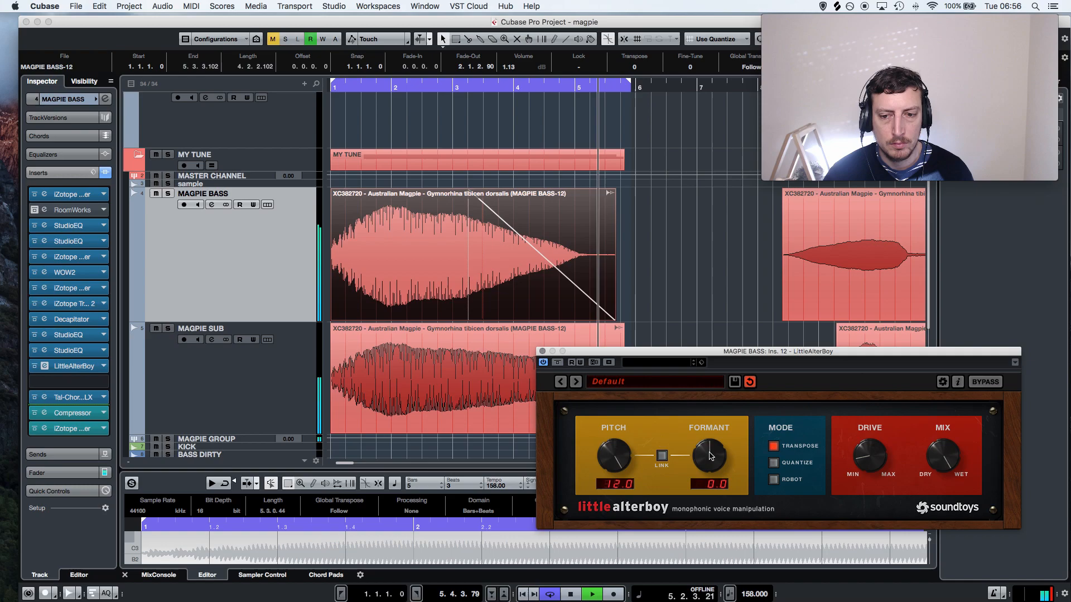
Trim the bass clip with a fade-out and turn LittleAlterBoy Formant down to -10.5
{"action": "left_click_drag", "start_coordinate": [710, 454], "coordinate": [711, 430]}
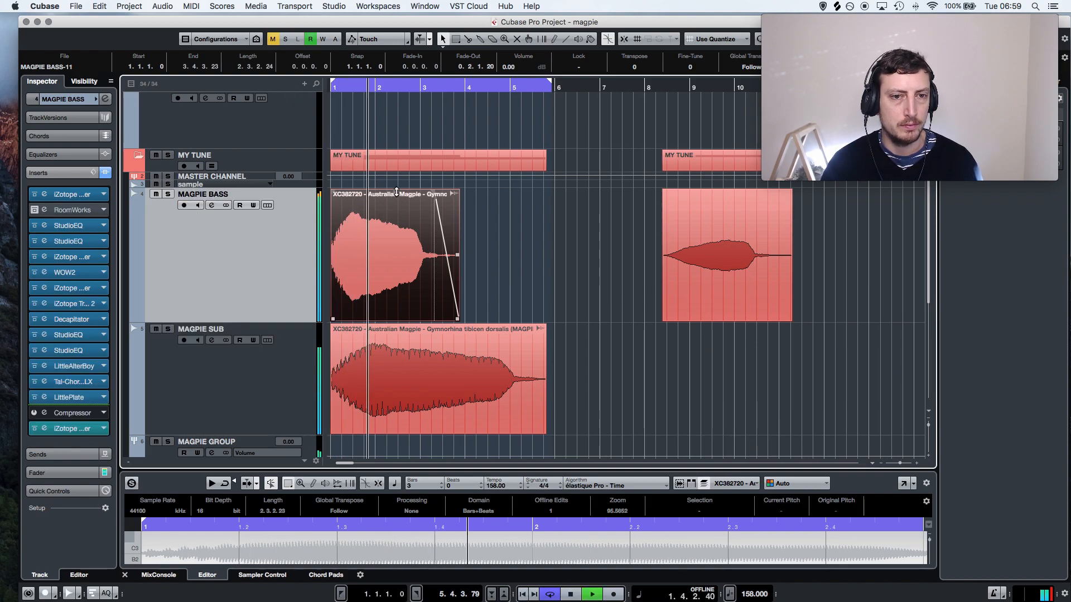
{"action": "left_click", "coordinate": [42, 366]}
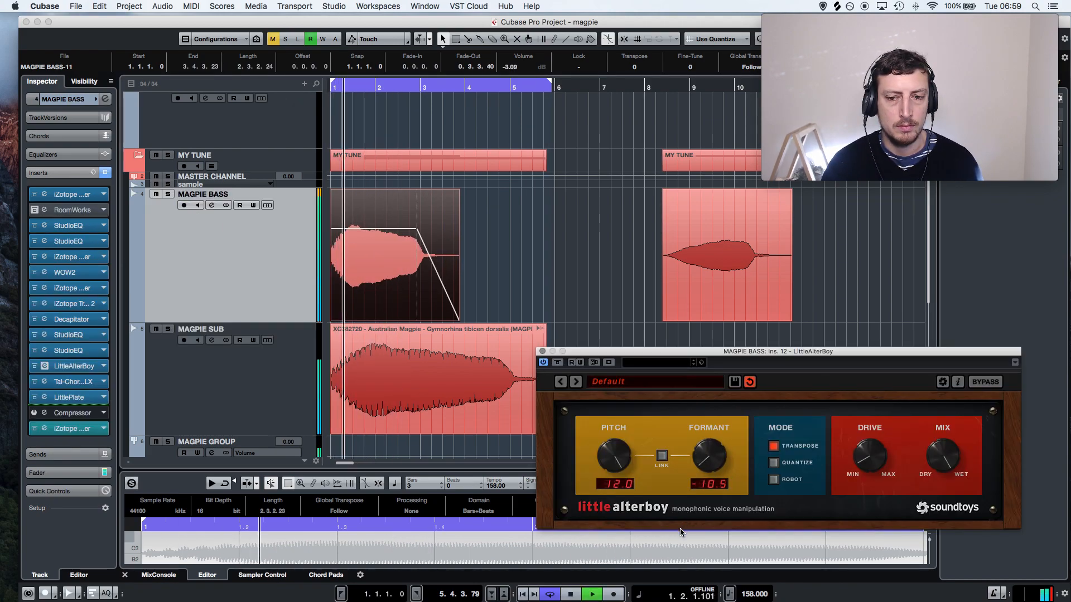
{"action": "left_click_drag", "start_coordinate": [709, 456], "coordinate": [709, 471]}
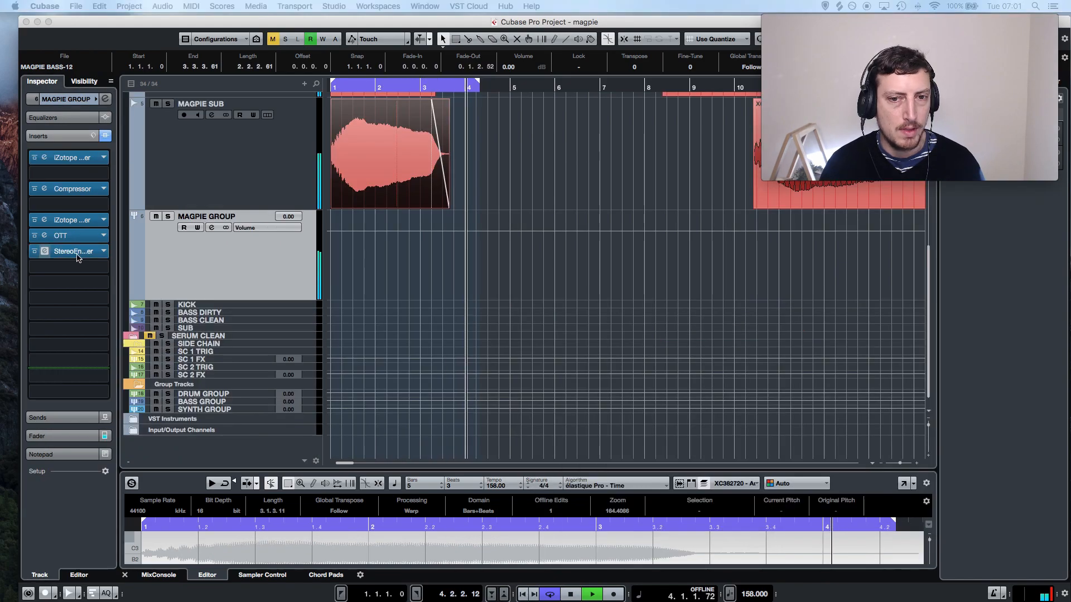
Bring another magpie recording onto MAGPIE BASS for a -12 semitone pitch shift
{"action": "double_click", "coordinate": [70, 251]}
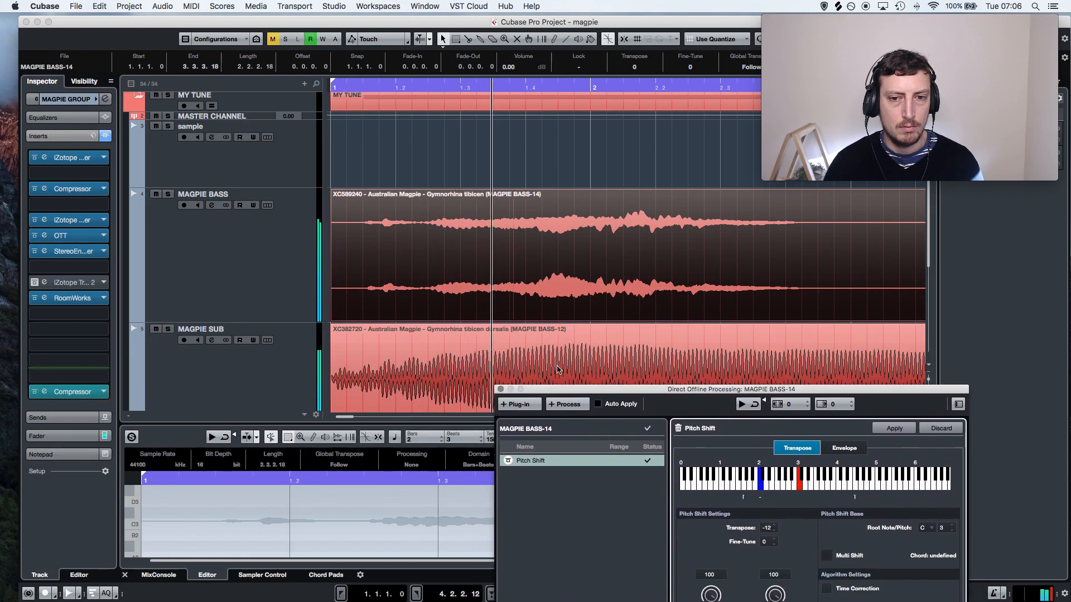
Open Export Audio Mixdown with the file named Magpie bass 1
{"action": "left_click", "coordinate": [893, 429]}
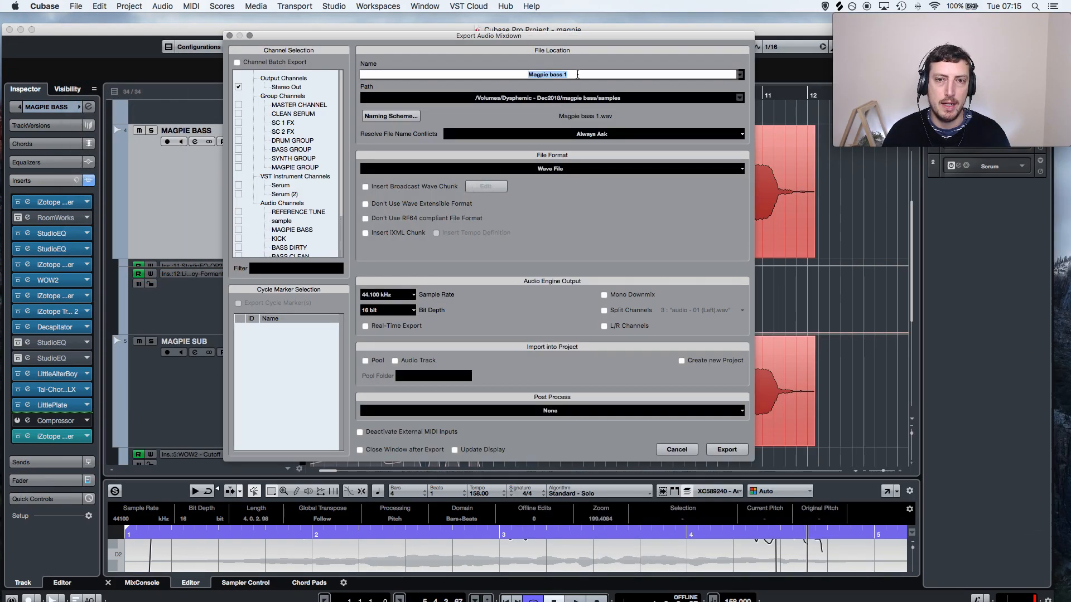
Export the mixdown and place the new stereo clip on MAGPIE BASS
{"action": "left_click", "coordinate": [676, 450]}
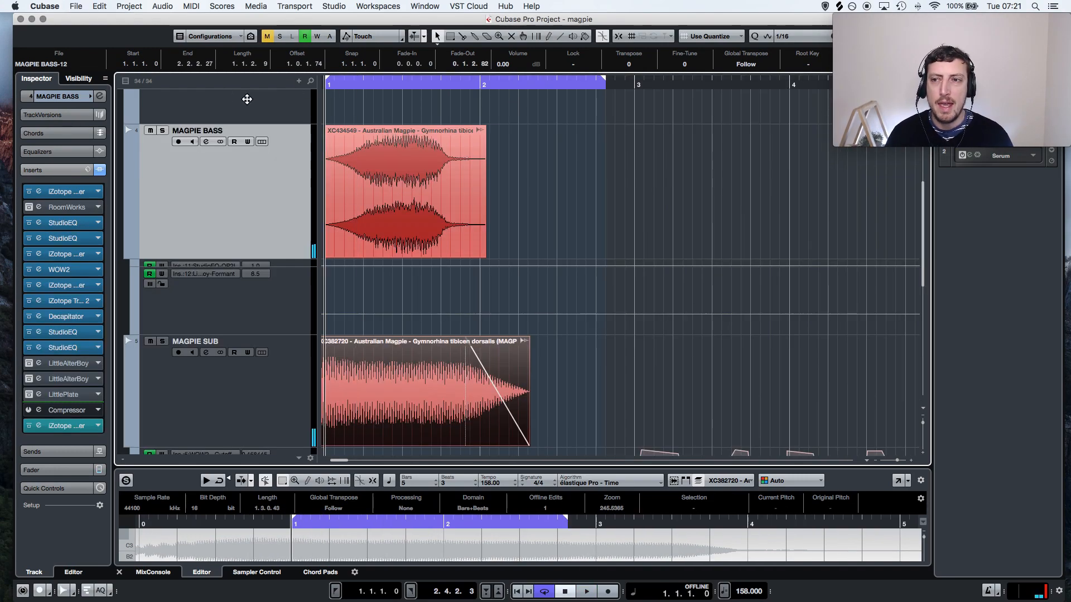
Pitch-shift then reverse the bass clip and stretch it into two long swelling clips
{"action": "left_click", "coordinate": [591, 591]}
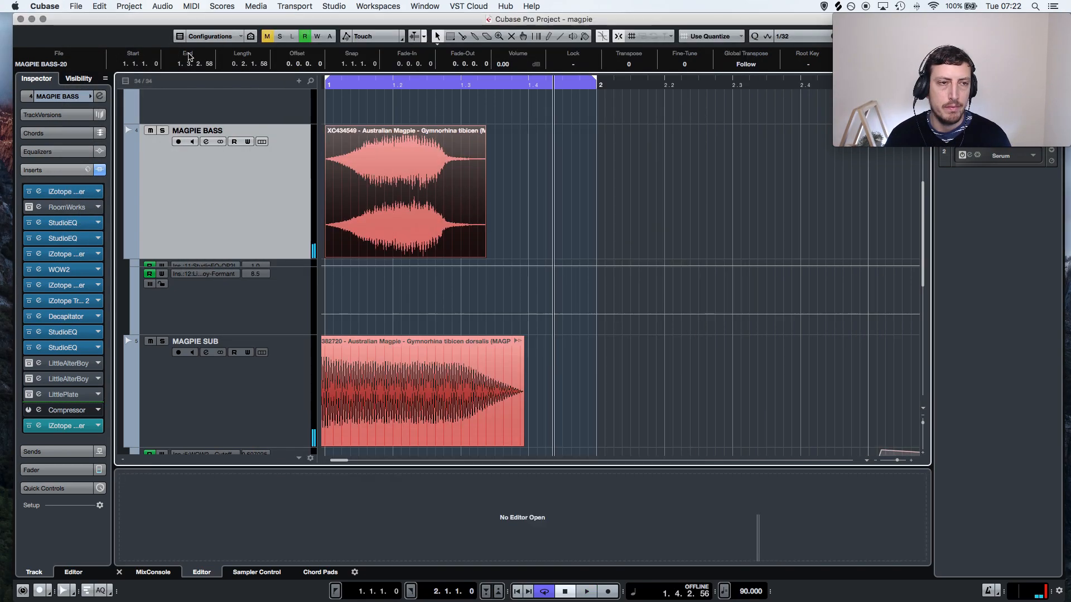
{"action": "left_click", "coordinate": [162, 5]}
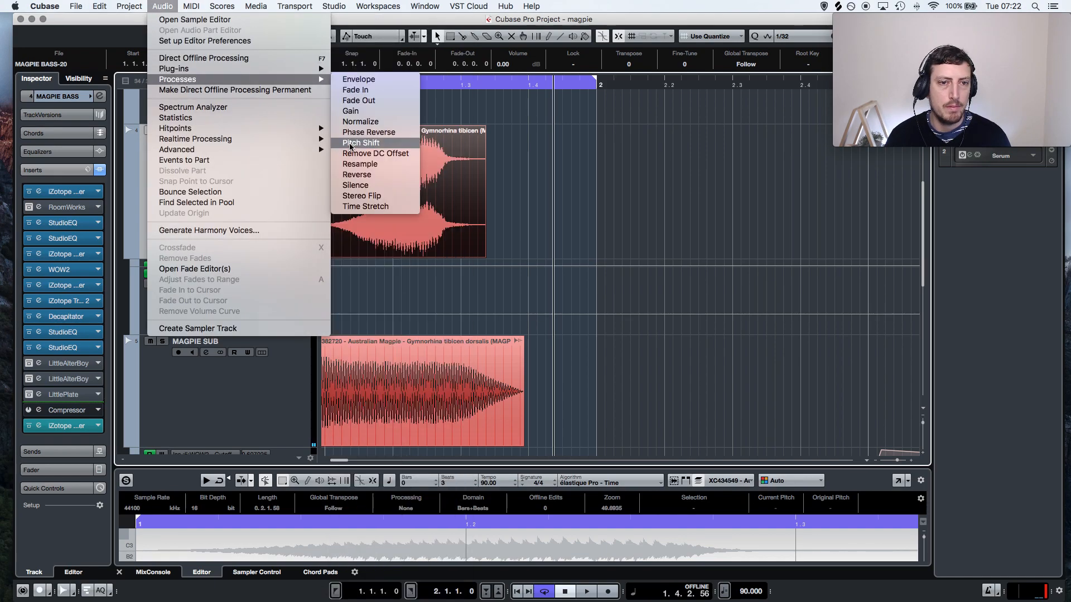
{"action": "left_click", "coordinate": [361, 143]}
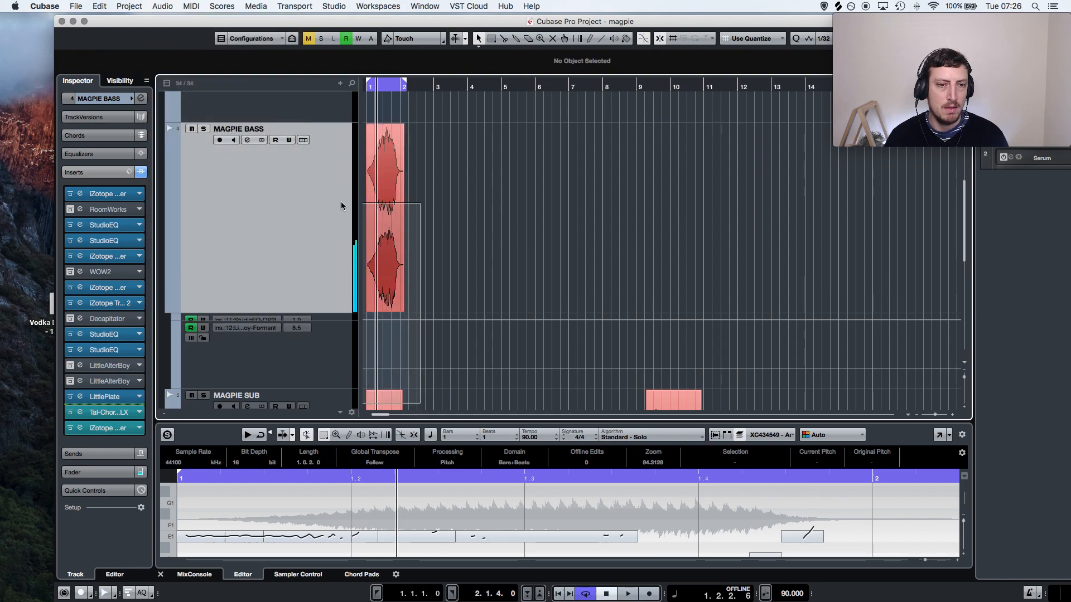
{"action": "left_click", "coordinate": [161, 6]}
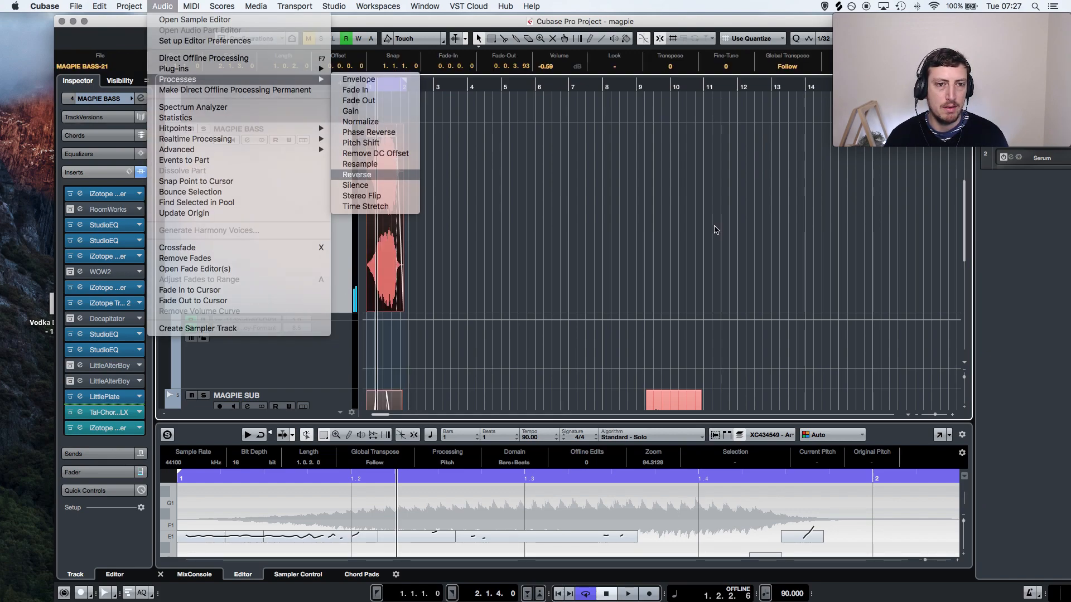
{"action": "left_click", "coordinate": [357, 174]}
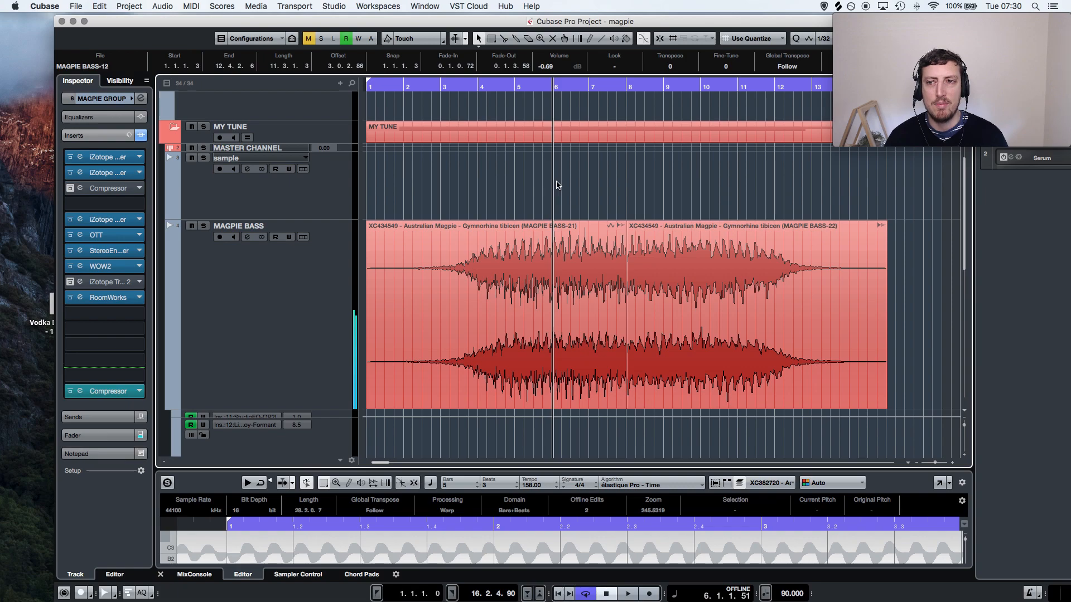
Position the Australian Magpie recording on the sample track around bars 24 to 27
{"action": "left_click", "coordinate": [630, 593]}
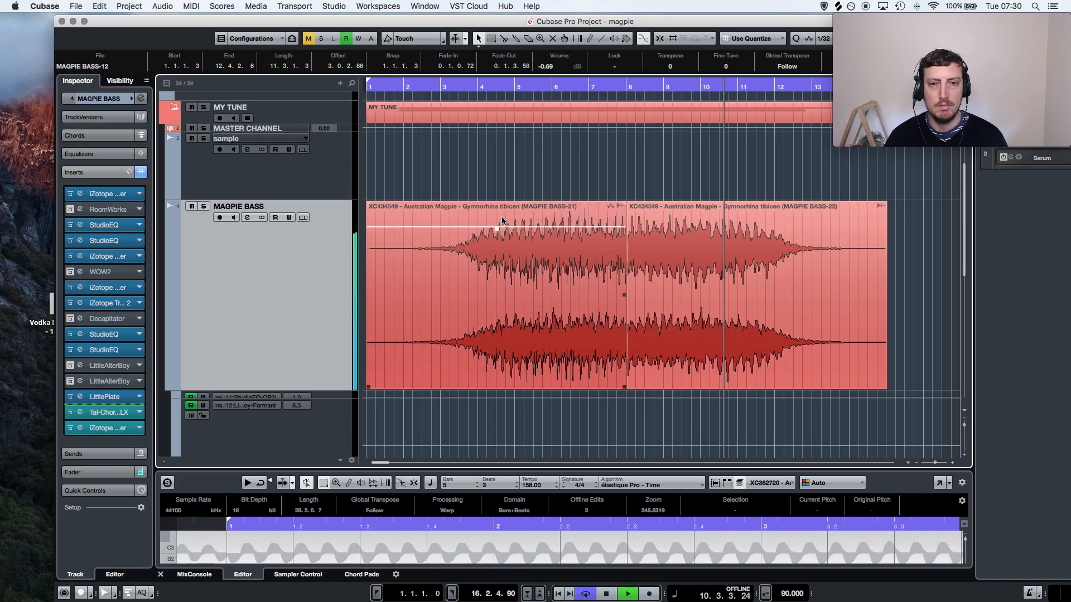
{"action": "scroll", "scroll_direction": "down", "scroll_amount": 3}
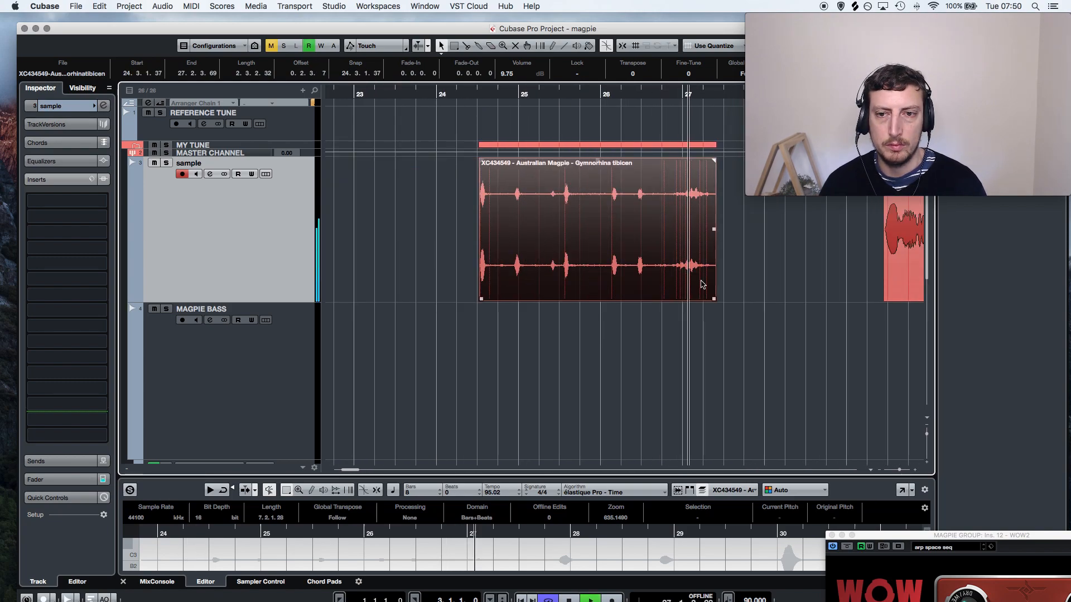
Resize the magpie call clip in the MAGPIE BEAT project above the drum tracks
{"action": "left_click_drag", "start_coordinate": [714, 228], "coordinate": [776, 229]}
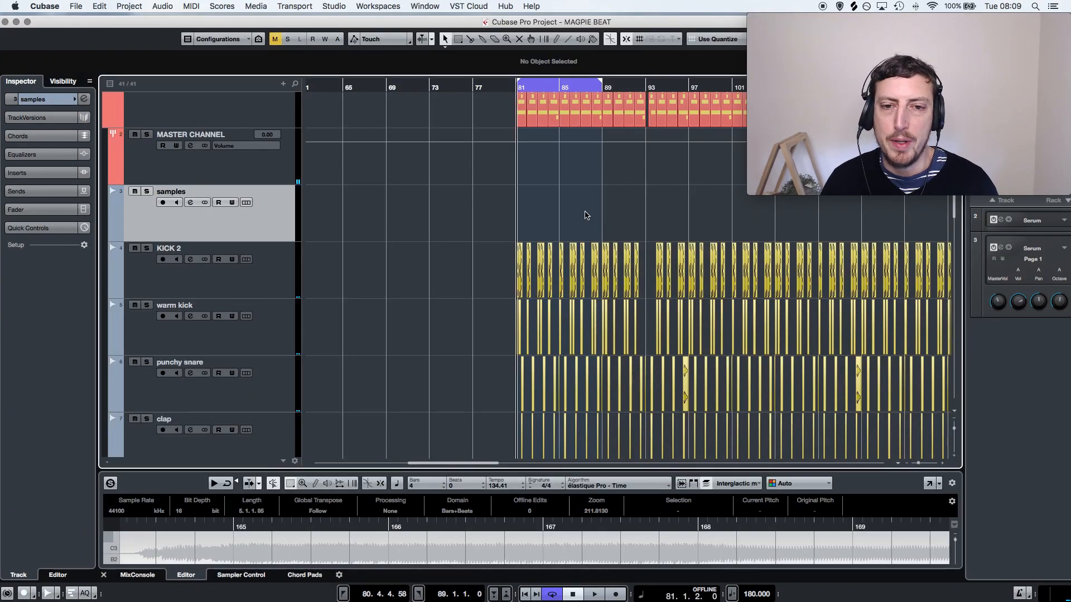
Add a stereo audio track and name it swoop
{"action": "left_click", "coordinate": [595, 594]}
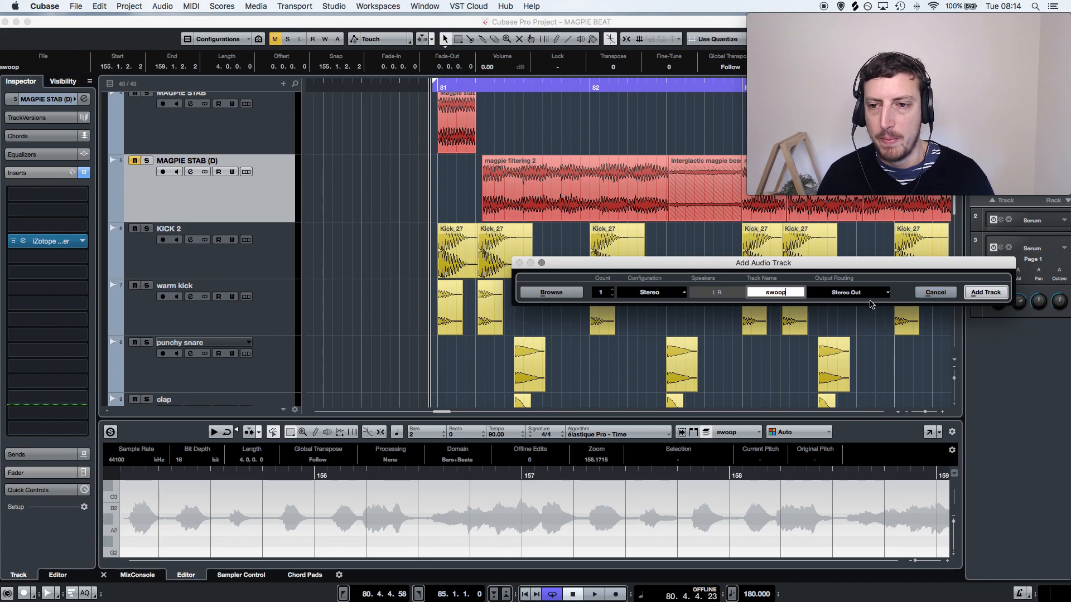
Add the new swoop audio track to hold the swoop clips
{"action": "left_click", "coordinate": [986, 292]}
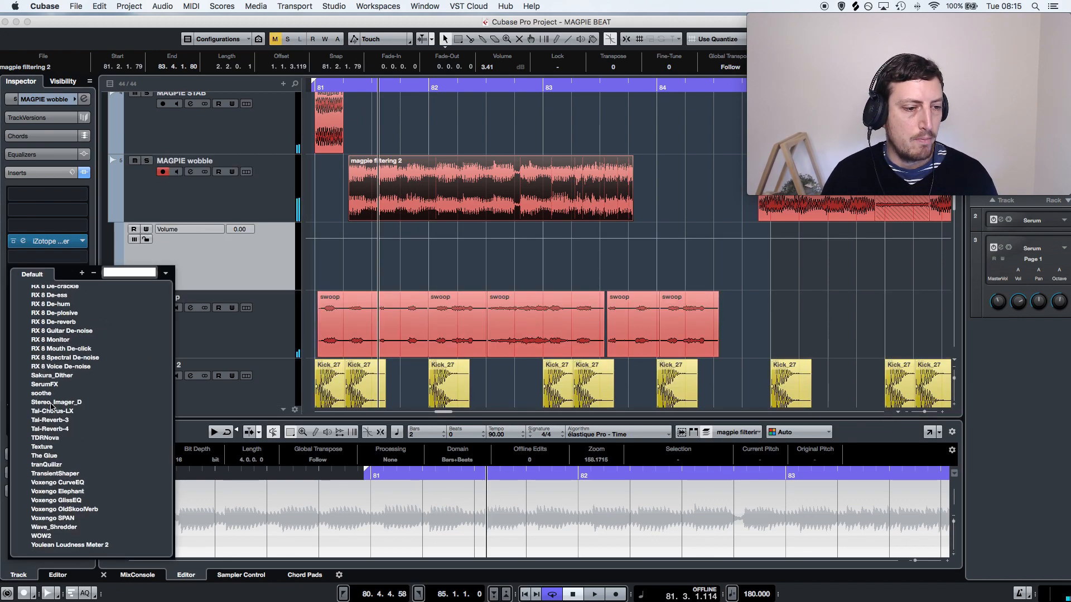
Load an insert effect from the plug-in list onto the MAGPIE wobble track
{"action": "left_click", "coordinate": [40, 535]}
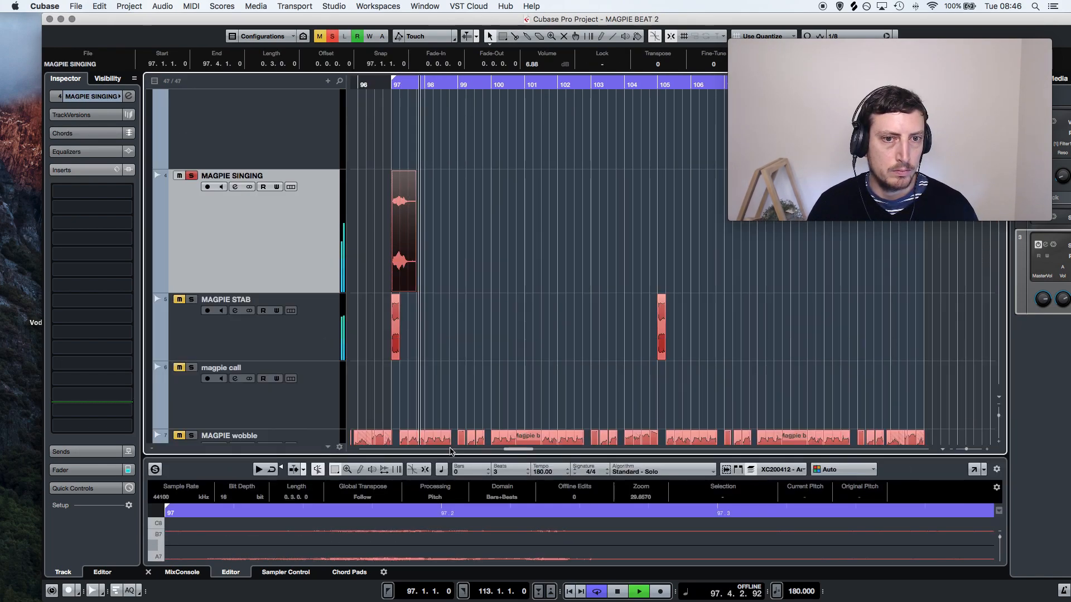
Place the Australian Magpie recordings on the samples track around bars 116 to 122
{"action": "left_click", "coordinate": [92, 207]}
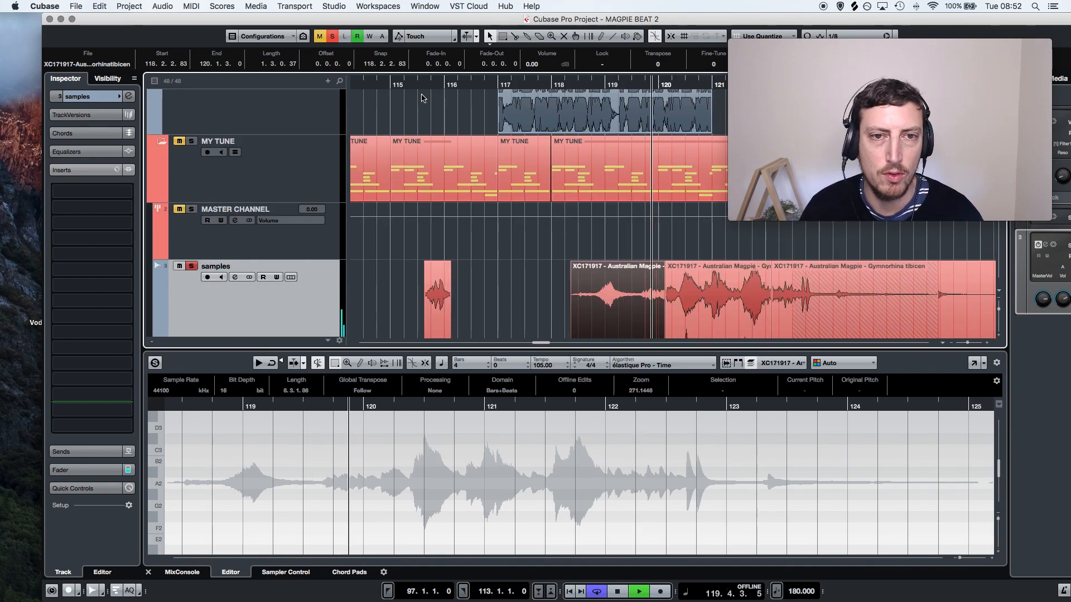
Paste wobble, swoop, stab and singing clips across their tracks from bar 81
{"action": "left_click", "coordinate": [163, 6]}
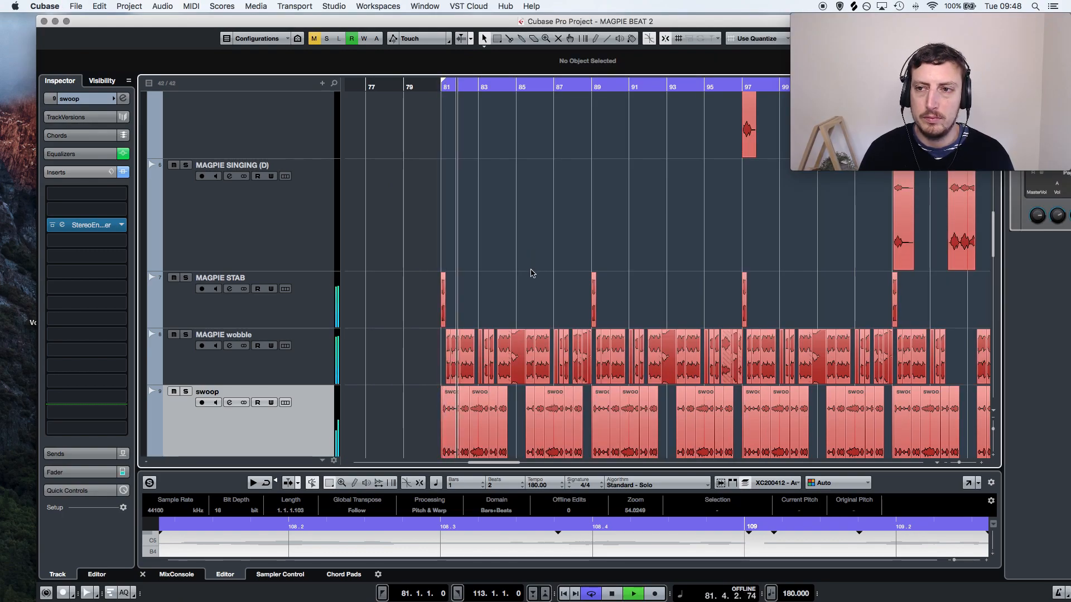
{"action": "scroll", "scroll_direction": "down", "scroll_amount": 3}
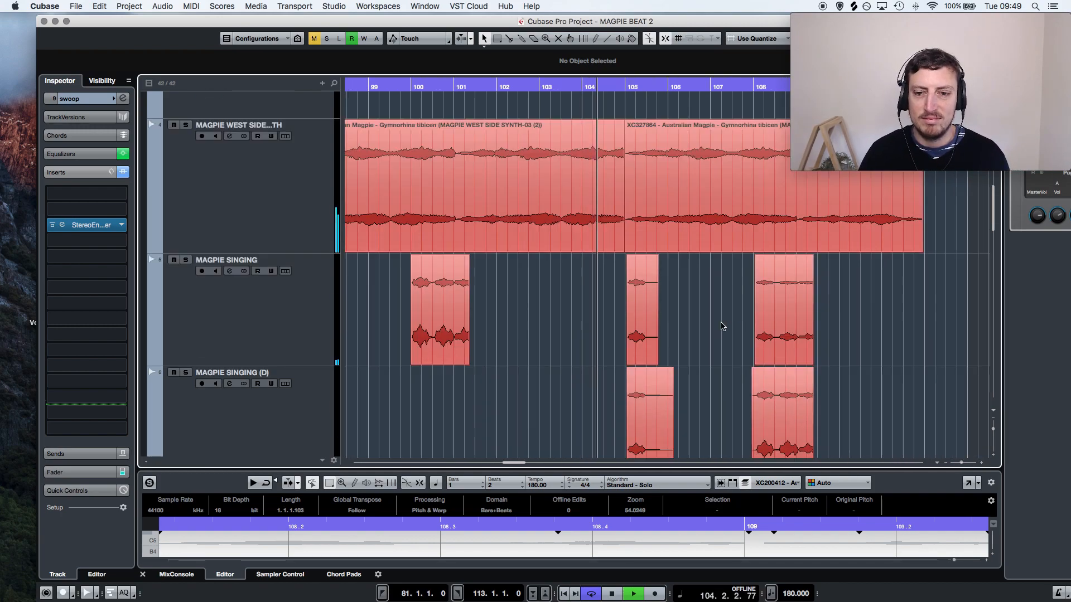
{"action": "scroll", "scroll_direction": "down", "scroll_amount": 3}
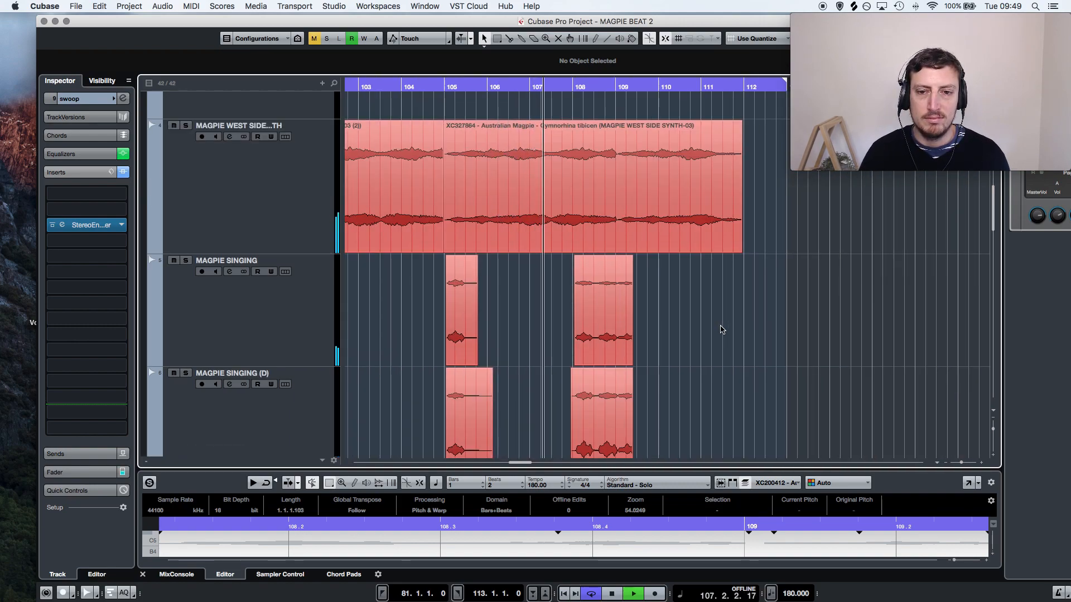
{"action": "scroll", "scroll_direction": "down", "scroll_amount": 3}
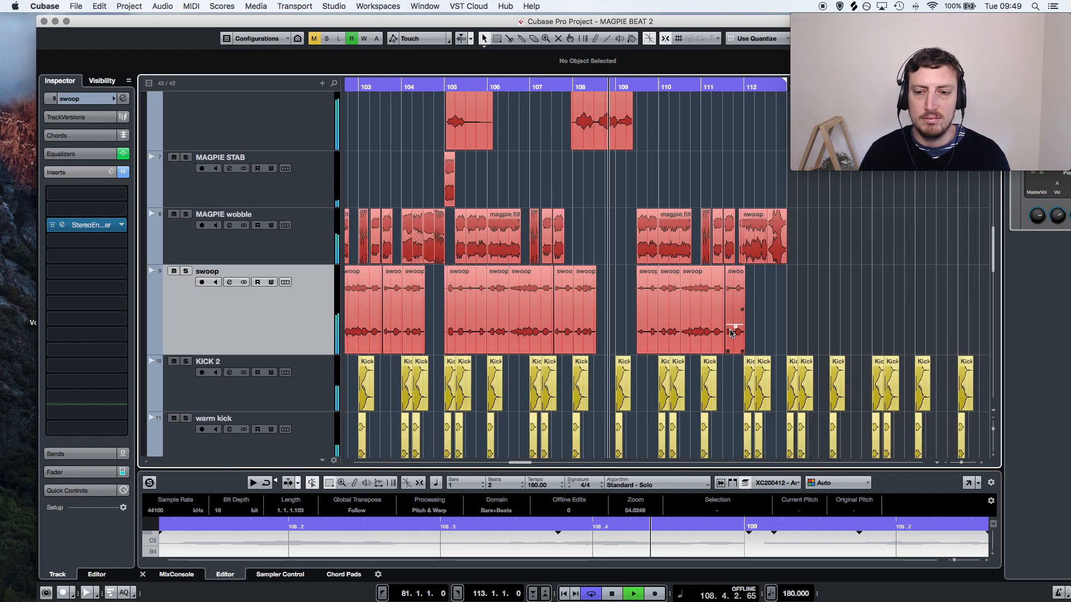